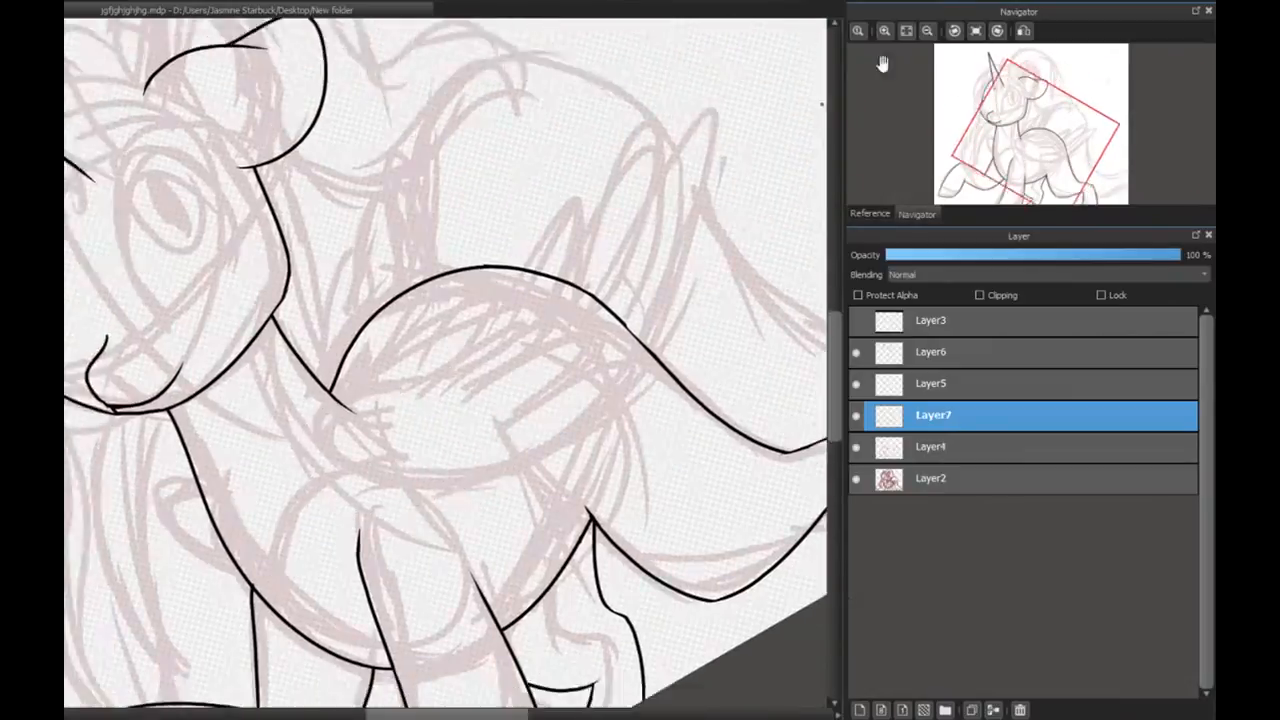
Step: Trace black line art over the pony's head, neck and body sketch on Layer7
left_click(954, 32)
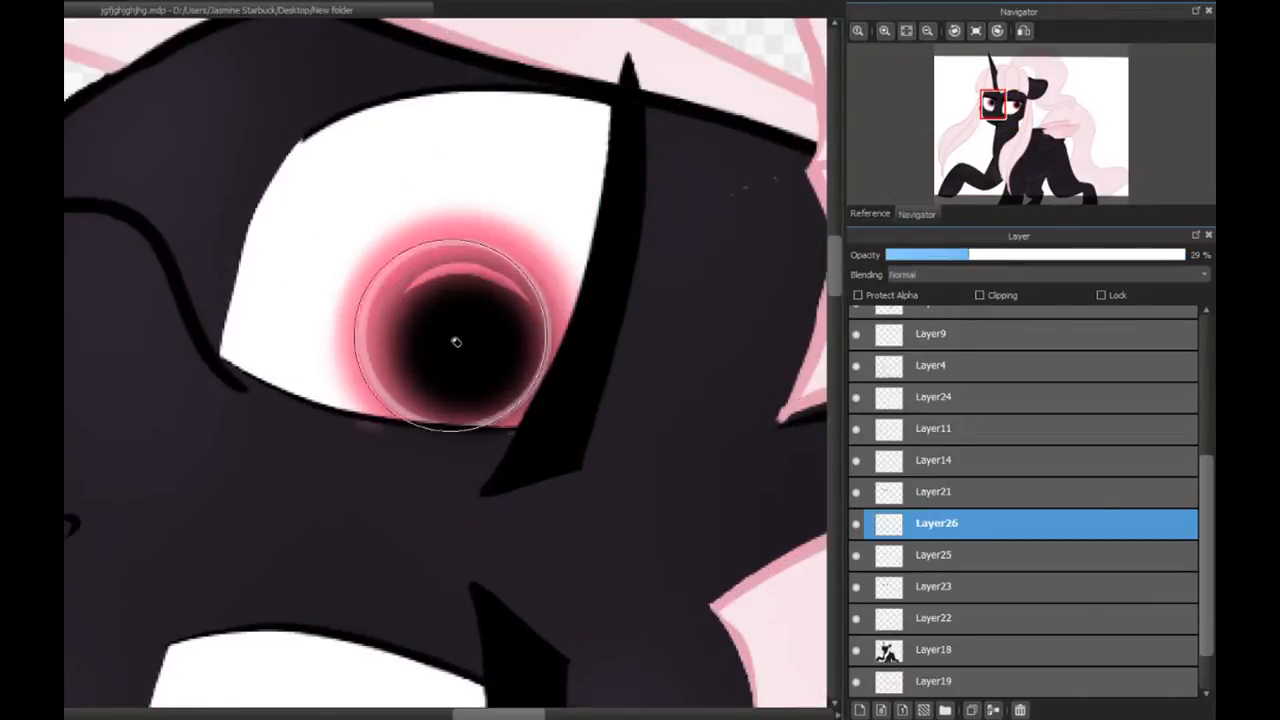
Step: Brush low-opacity pink highlight strands through the tail on Layer35, then Layer37
left_click(1044, 274)
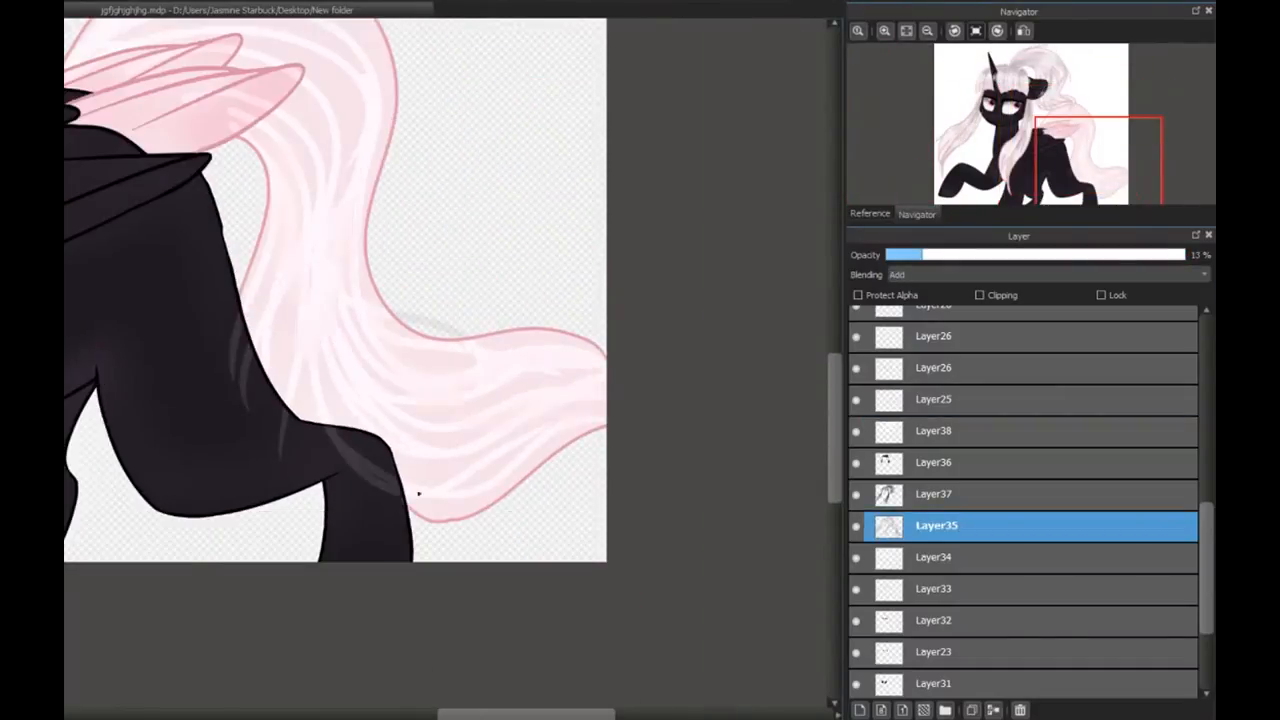
left_click(936, 492)
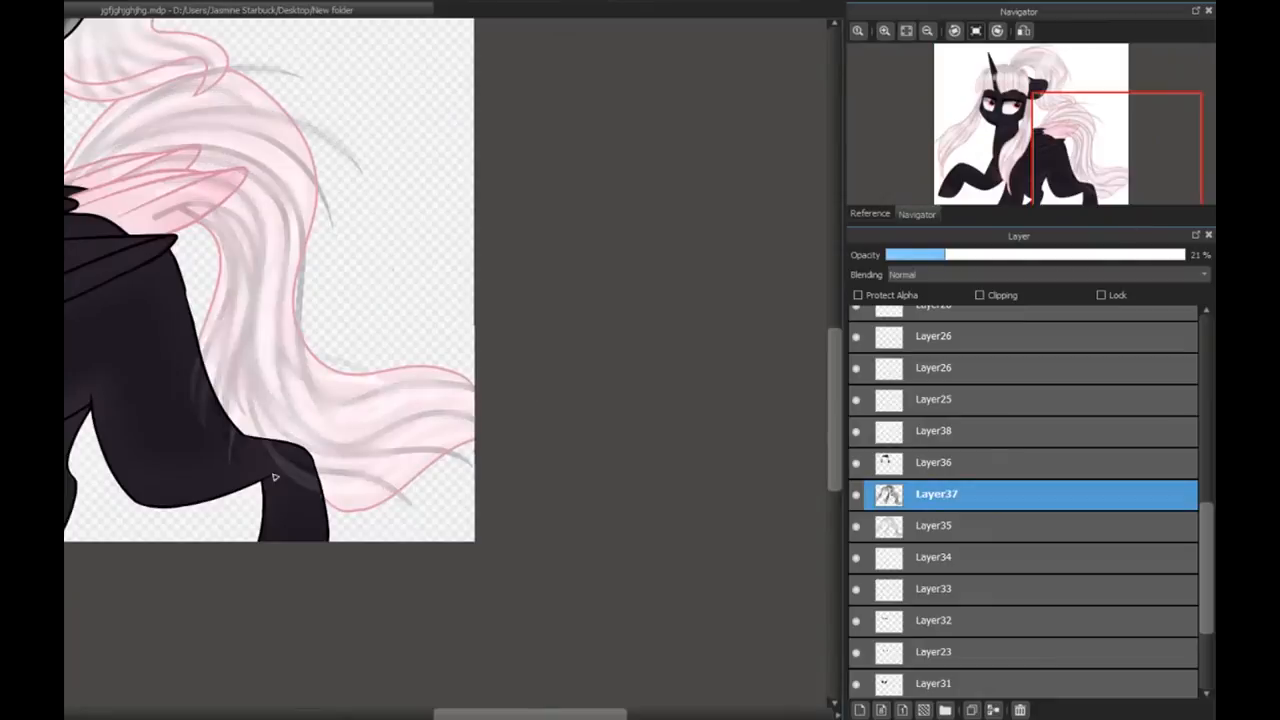